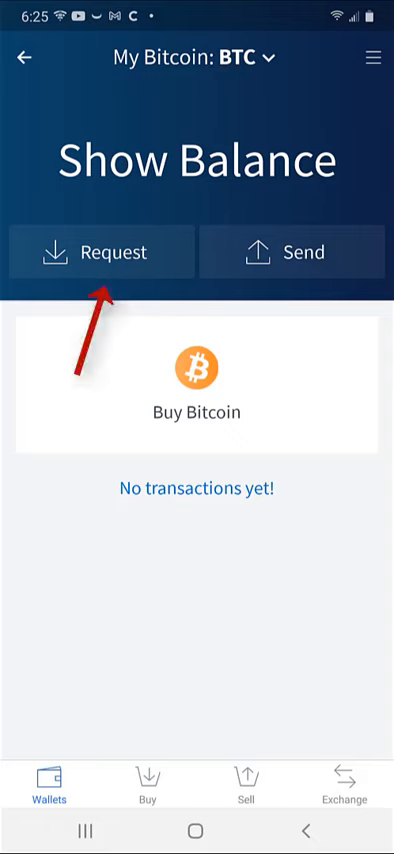
# Request Bitcoin into the My Bitcoin wallet to reveal its receiving address
pyautogui.click(104, 252)
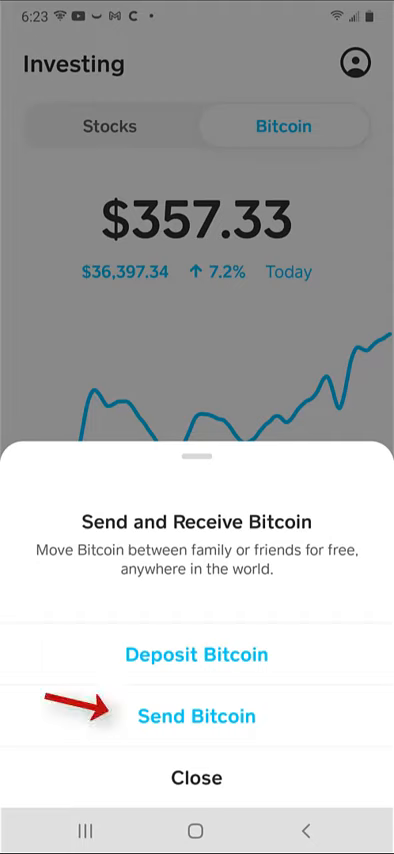
# Start a Bitcoin send from the Cash App balance toward the Edge wallet address
pyautogui.click(198, 716)
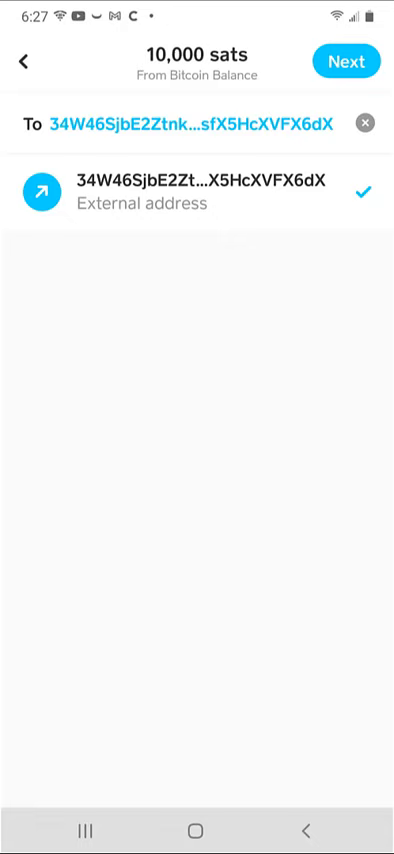
# Review and confirm the 10,000 sat withdrawal to the external Edge wallet address
pyautogui.click(350, 60)
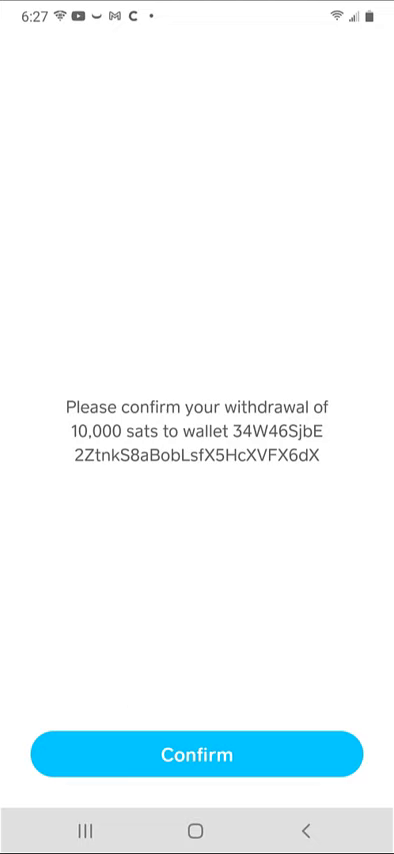
pyautogui.click(196, 754)
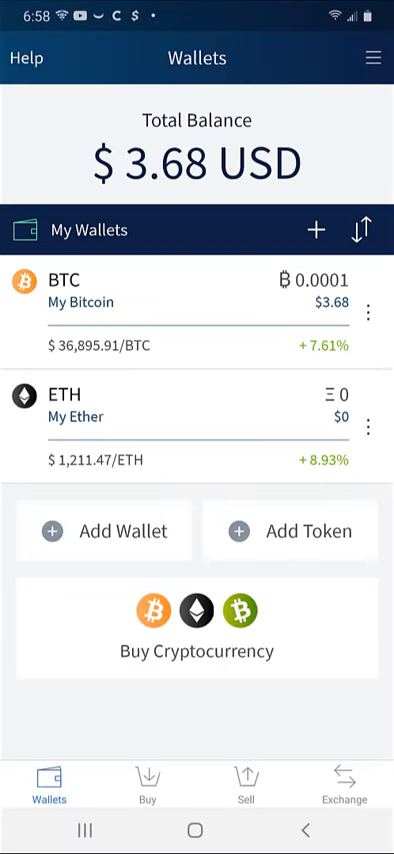